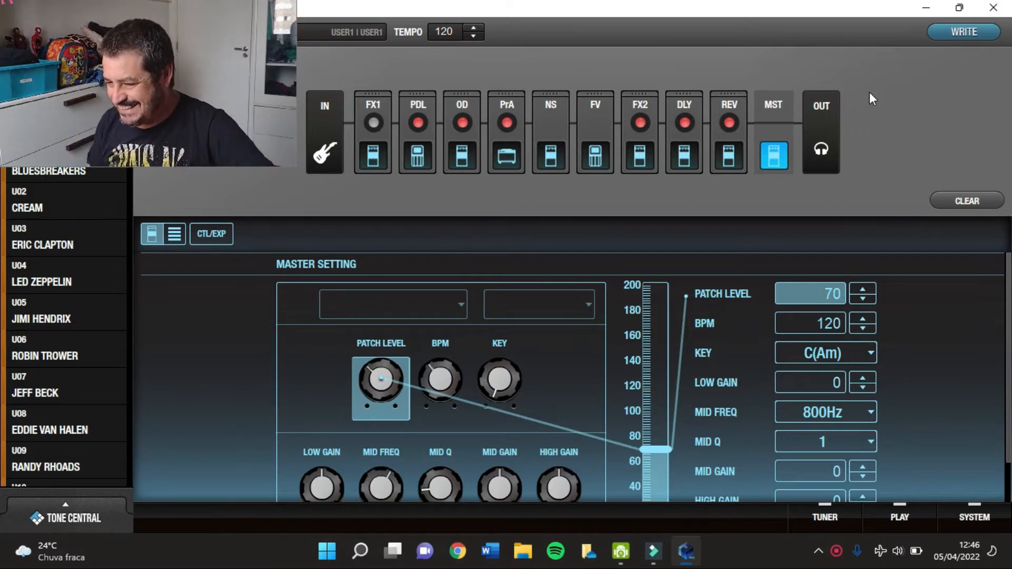
# - Review the Fat Wah pedal and Distortion blocks, then bring up the Natural Clean preamp
pyautogui.click(418, 157)
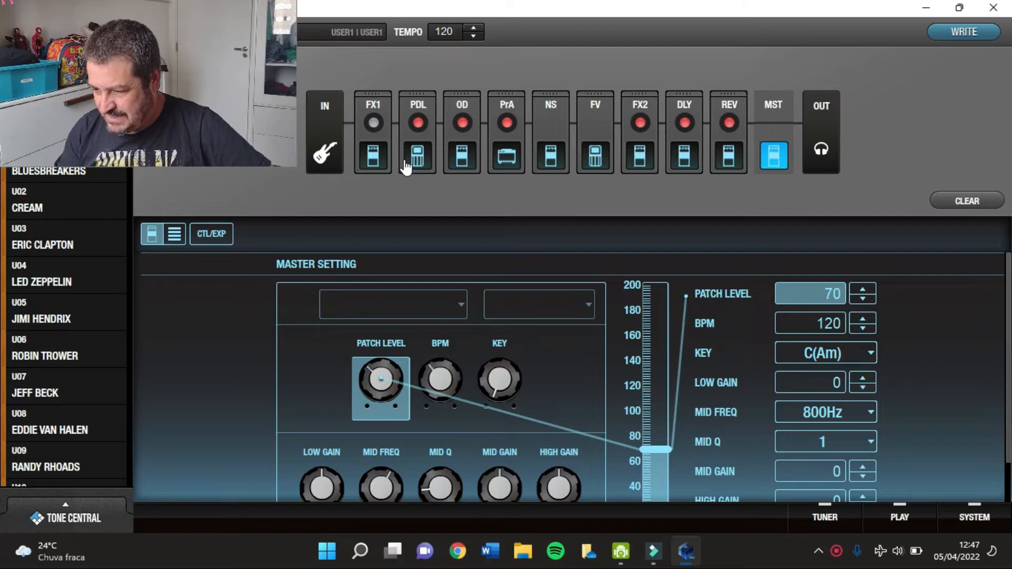
pyautogui.click(418, 156)
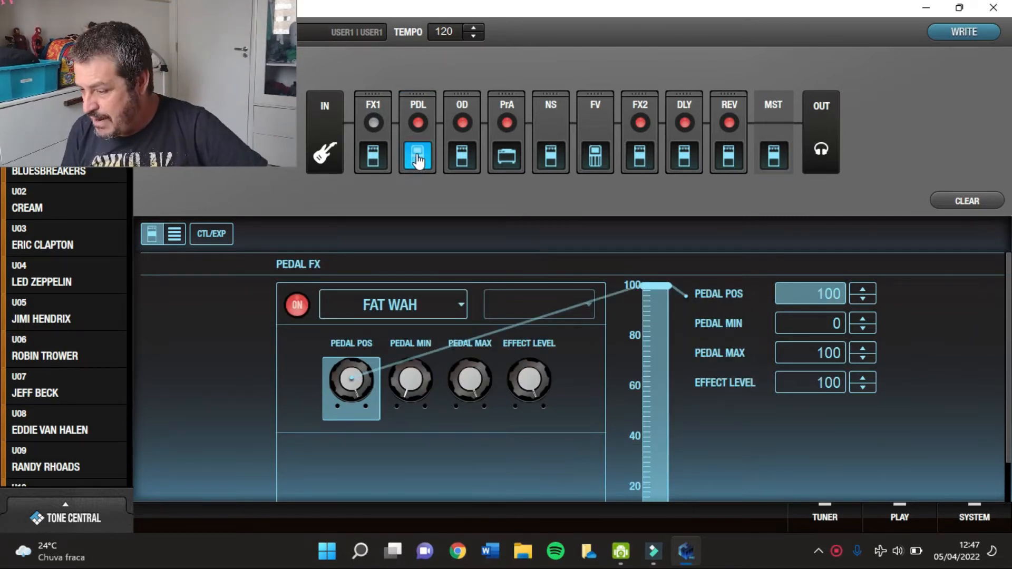
pyautogui.click(461, 156)
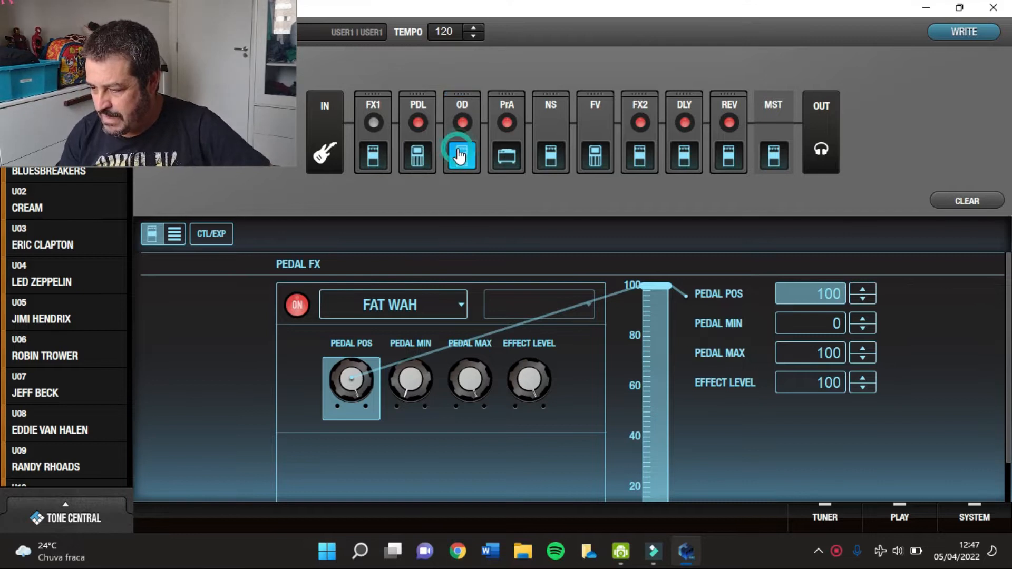
pyautogui.click(462, 156)
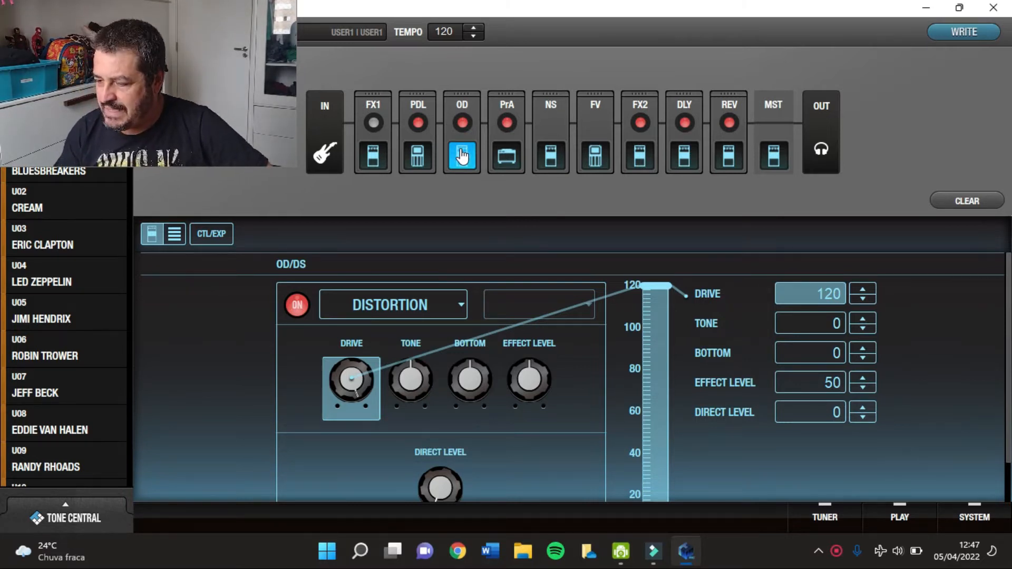
pyautogui.click(506, 156)
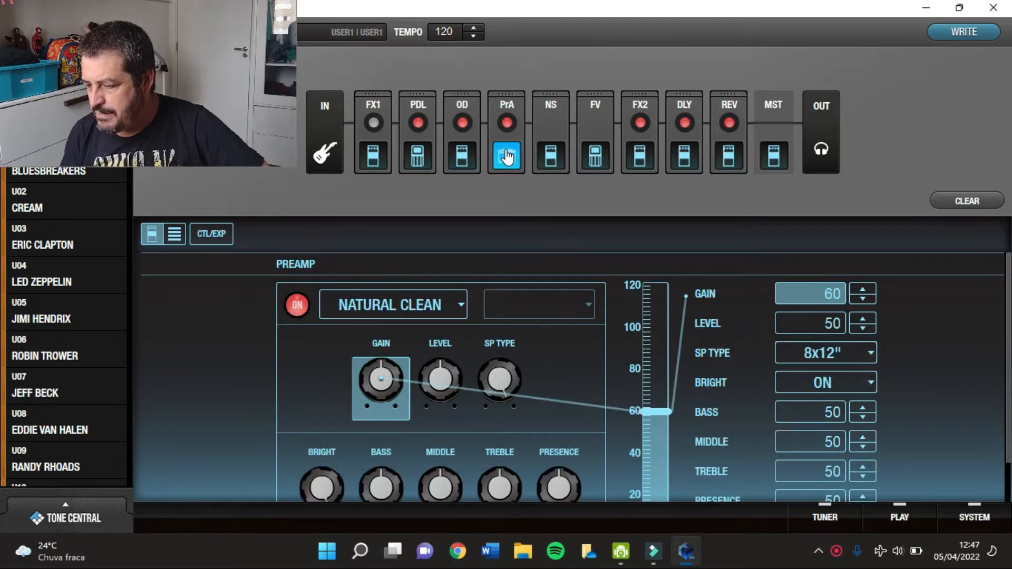
pyautogui.moveTo(943, 350)
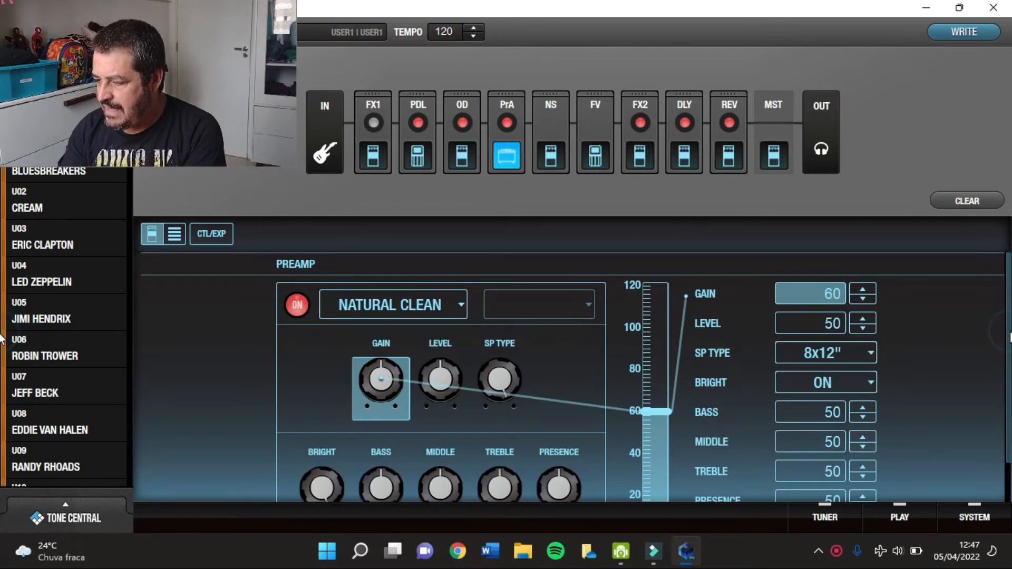
# - Scroll through the Natural Clean preamp, review the FX2 Chorus, and select the Delay block
pyautogui.scroll(-3)
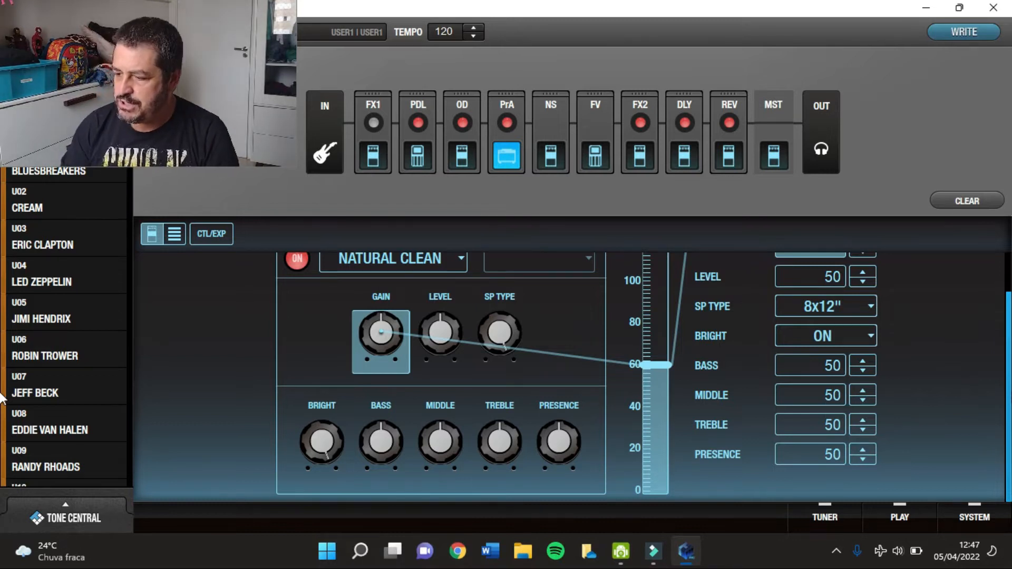
pyautogui.moveTo(658, 197)
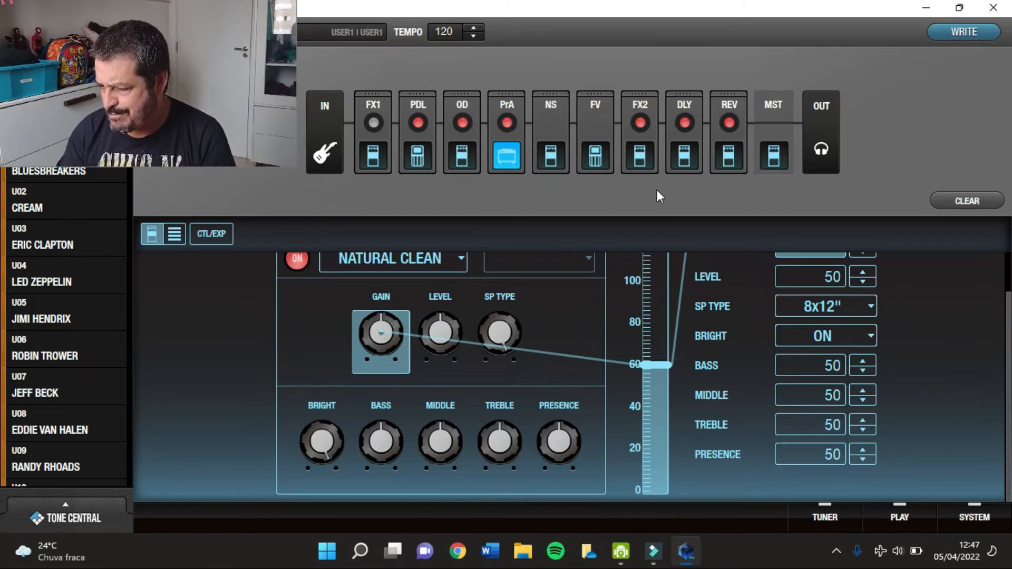
pyautogui.click(640, 157)
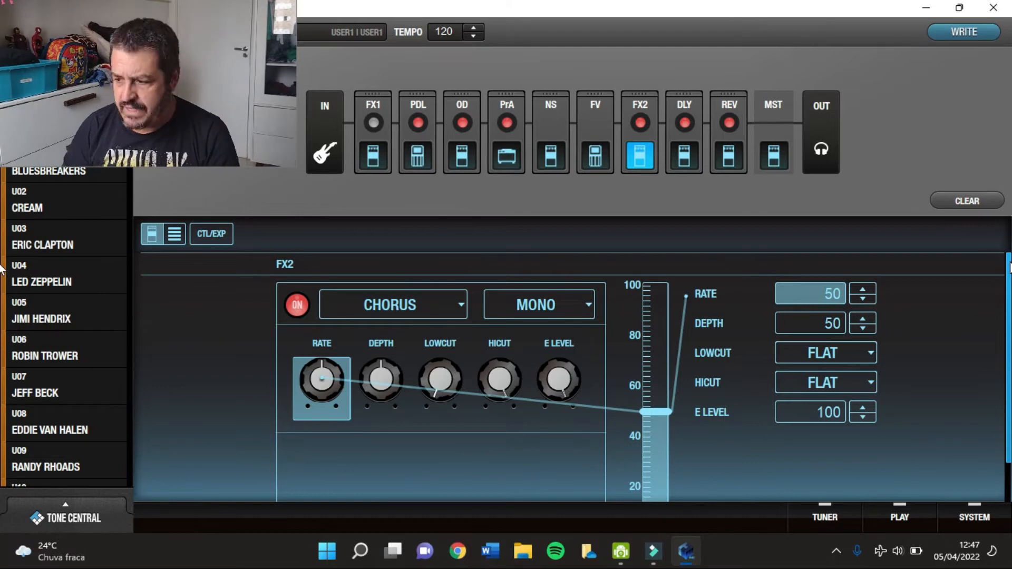
pyautogui.click(684, 157)
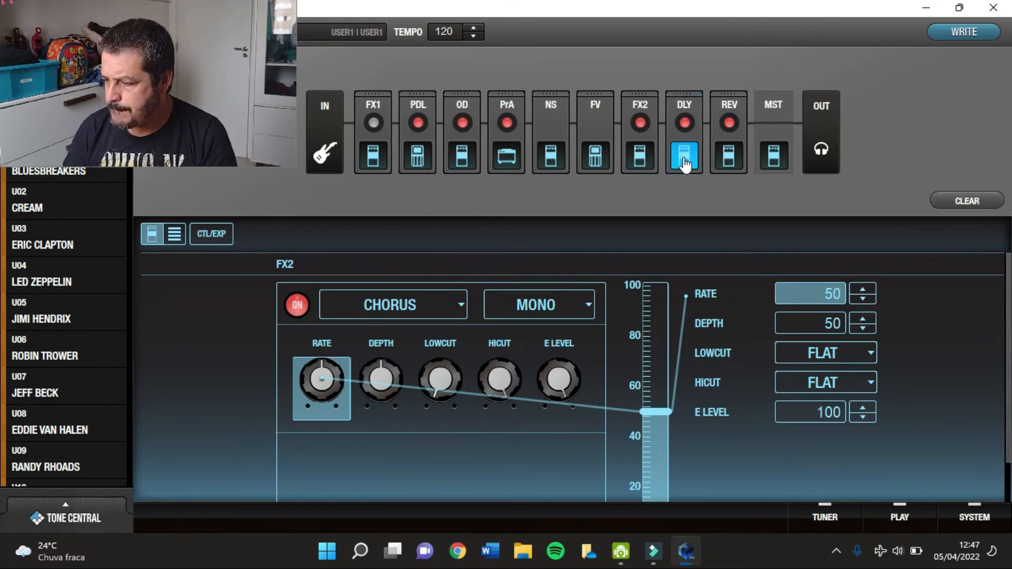
# - Review the Standard delay parameters, then bring up and scroll the Hall2 reverb settings
pyautogui.click(683, 157)
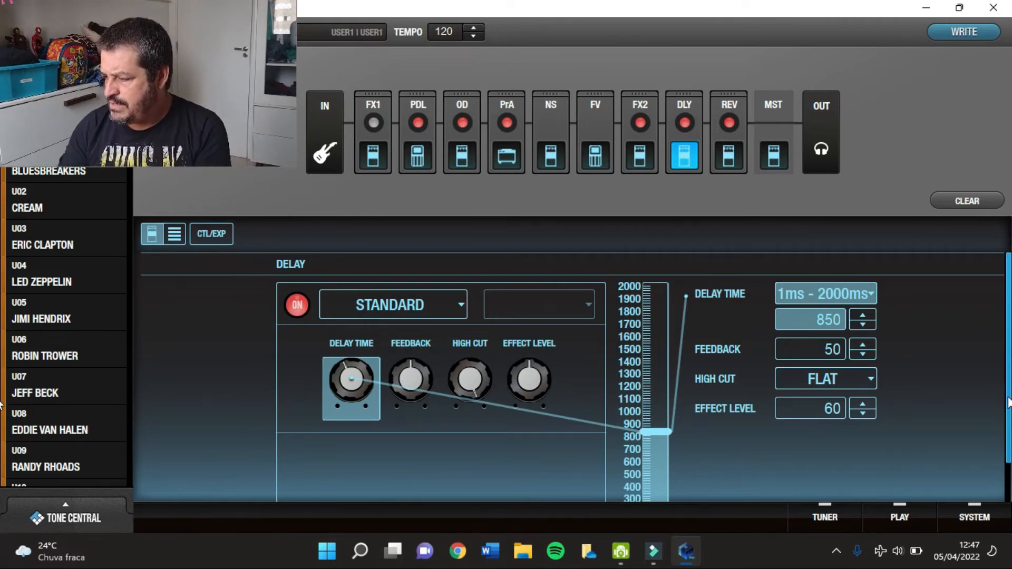
pyautogui.scroll(-3)
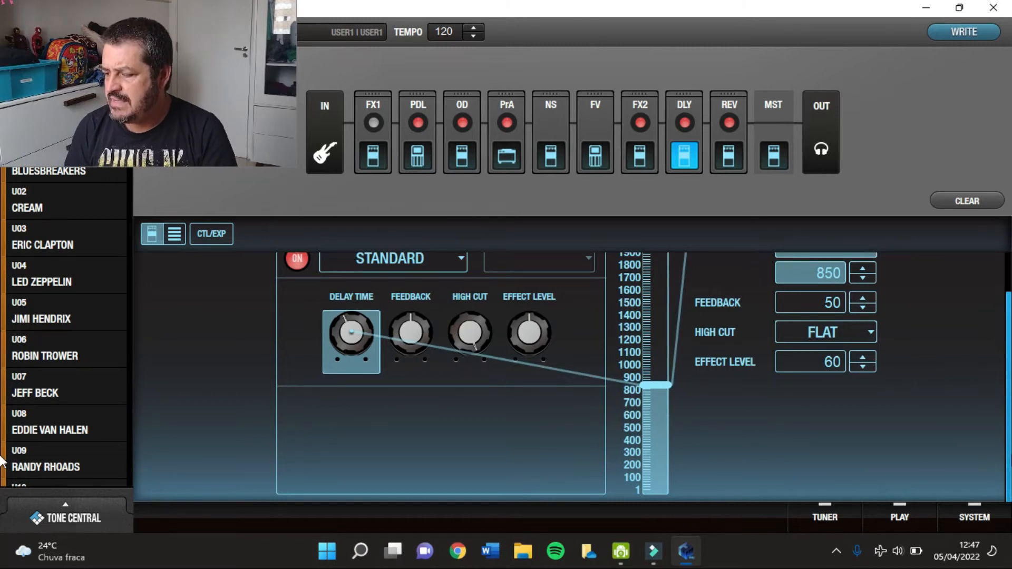
pyautogui.moveTo(872, 349)
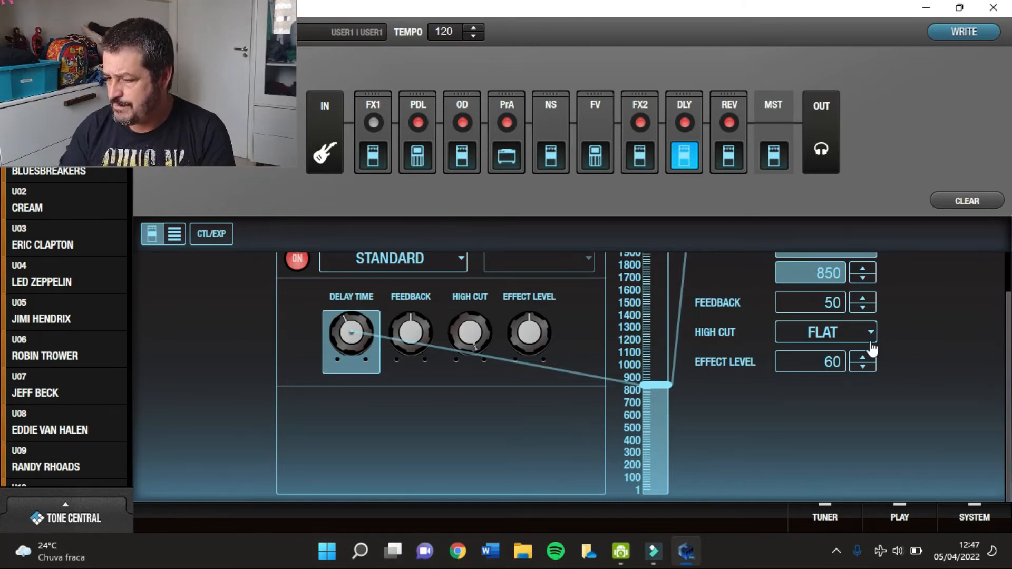
pyautogui.click(729, 156)
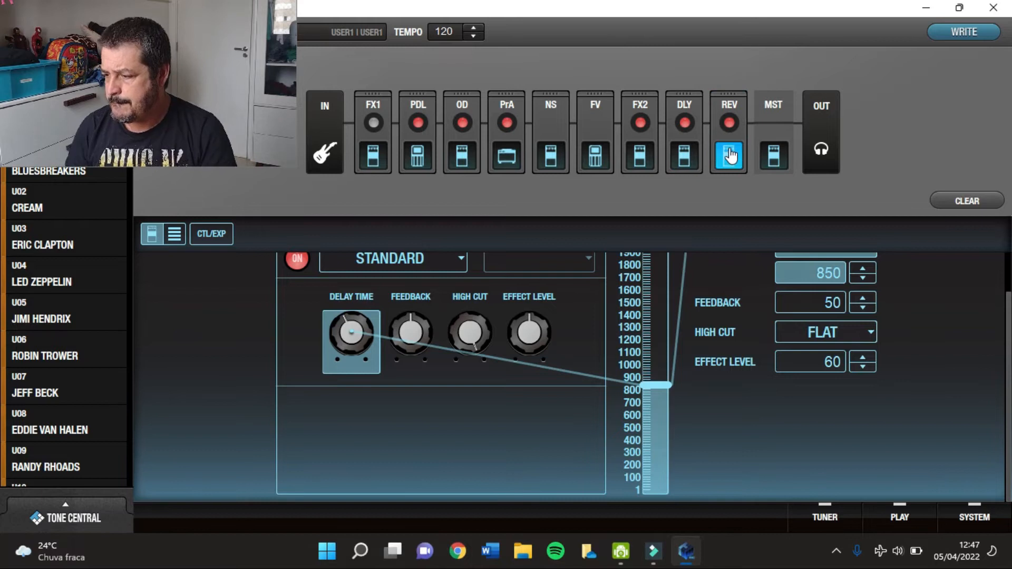
pyautogui.click(729, 156)
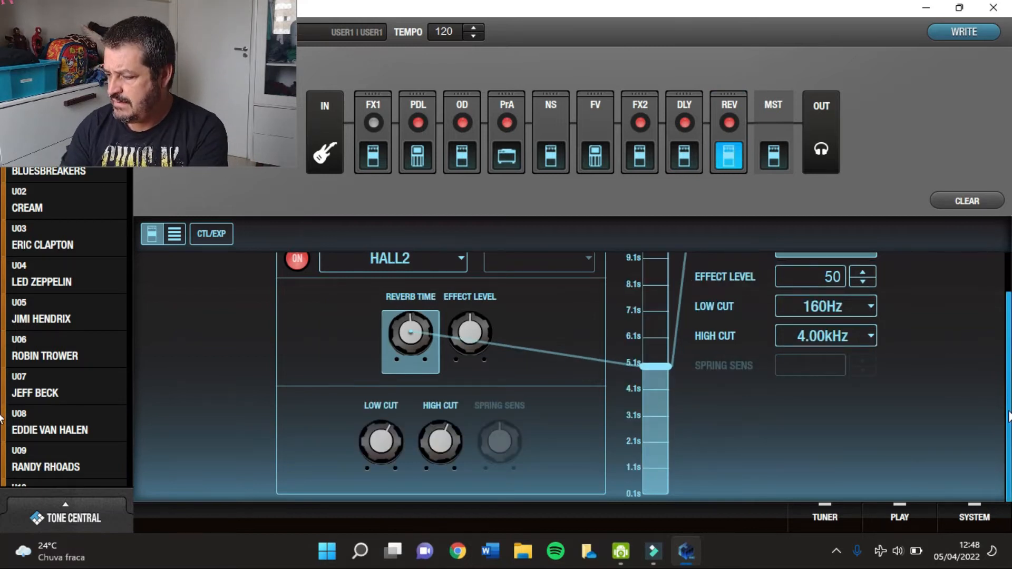
pyautogui.scroll(3)
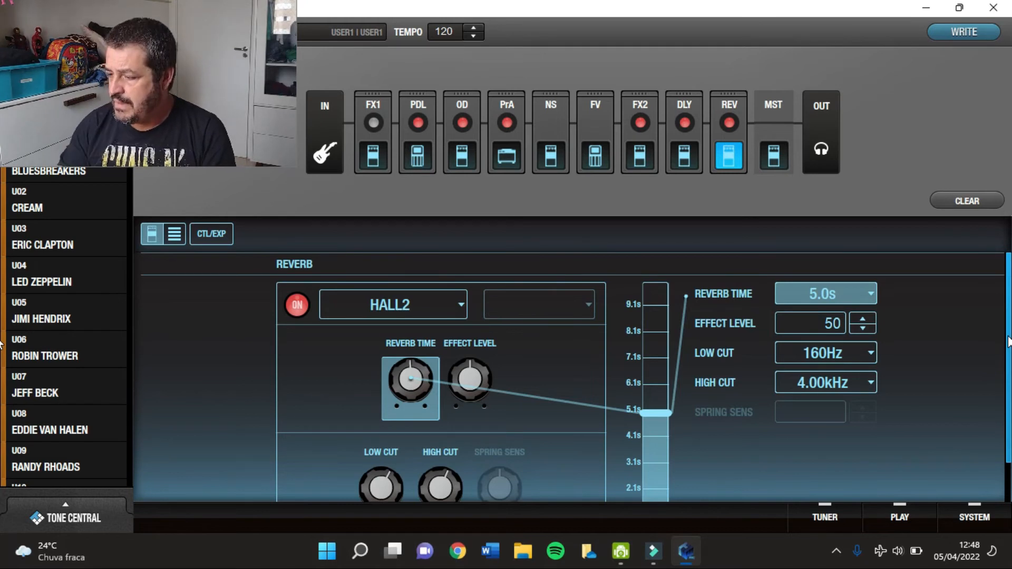
# - Show the CTL/EXP footswitch and expression pedal assignments and scroll across the columns
pyautogui.click(211, 234)
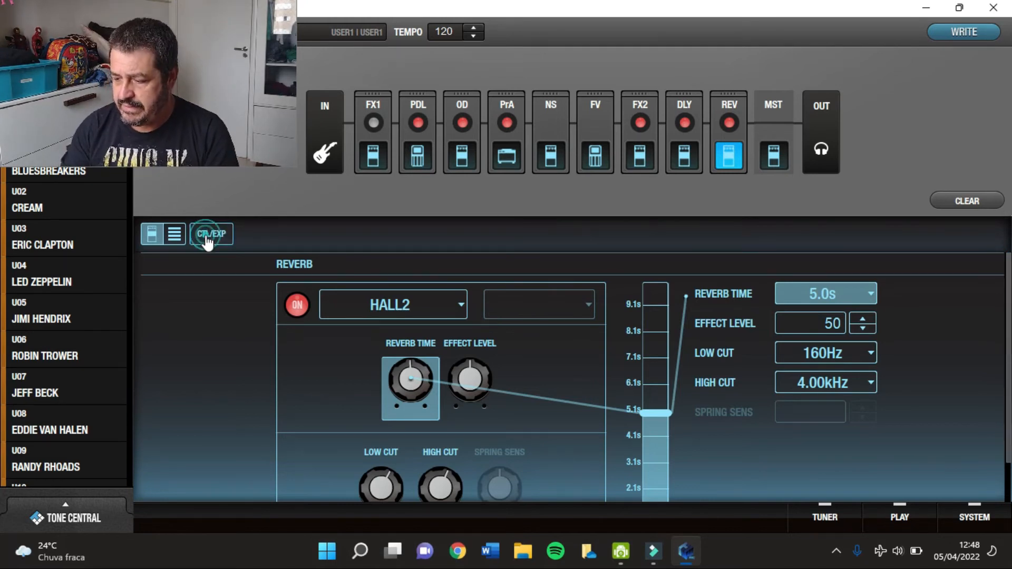
pyautogui.click(211, 234)
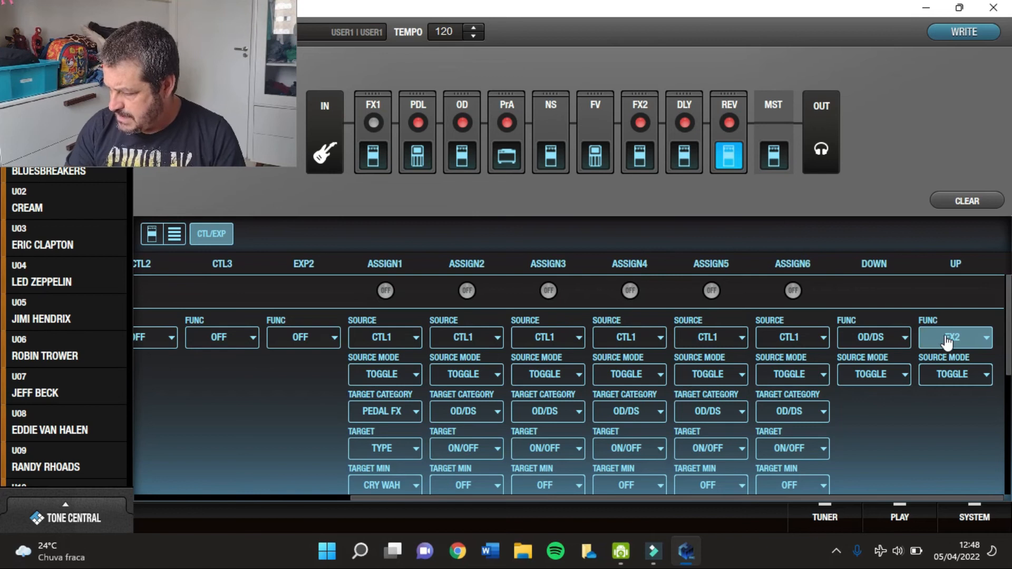
pyautogui.hscroll(-3)
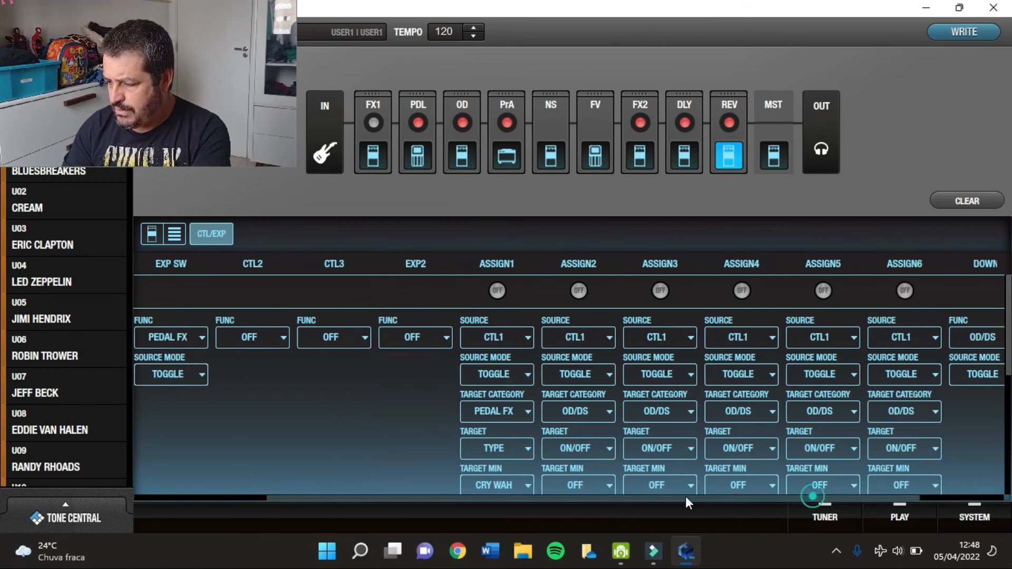